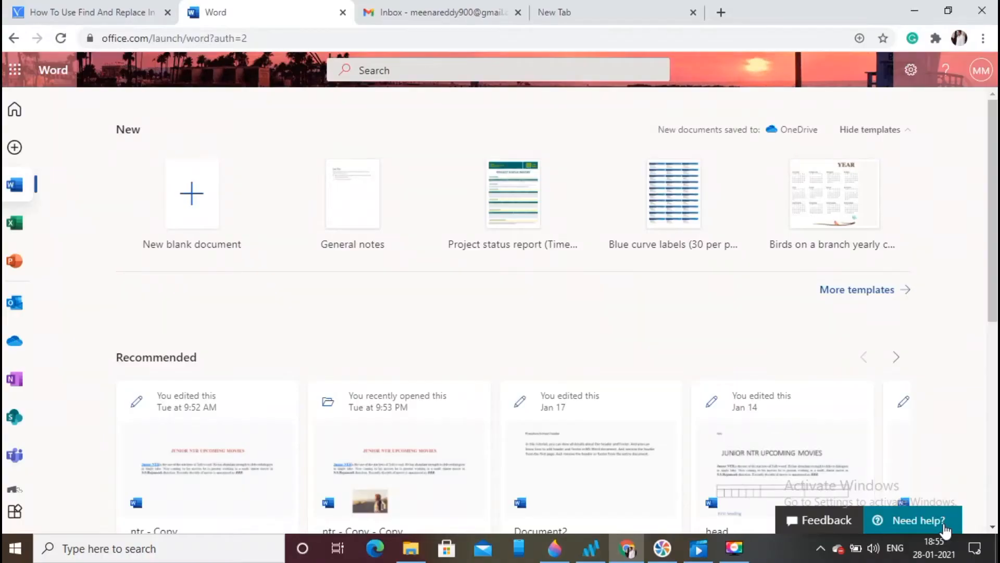
mouse_move(251, 266)
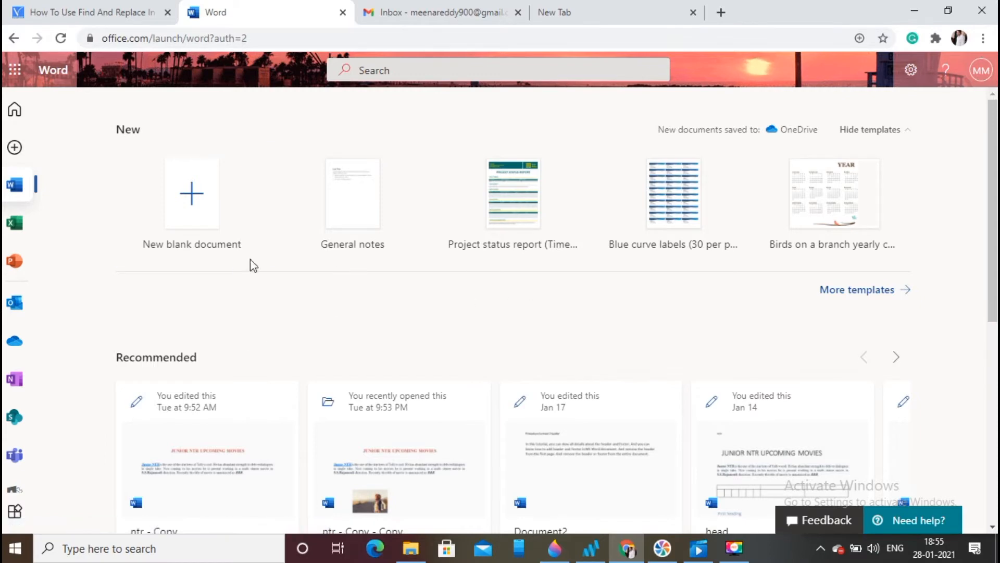
mouse_move(140, 412)
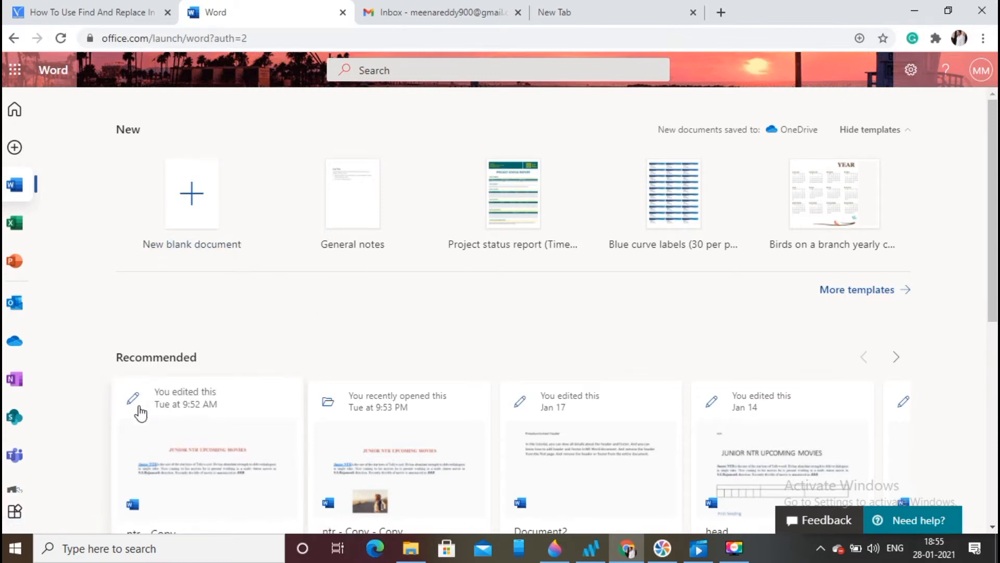
mouse_move(139, 409)
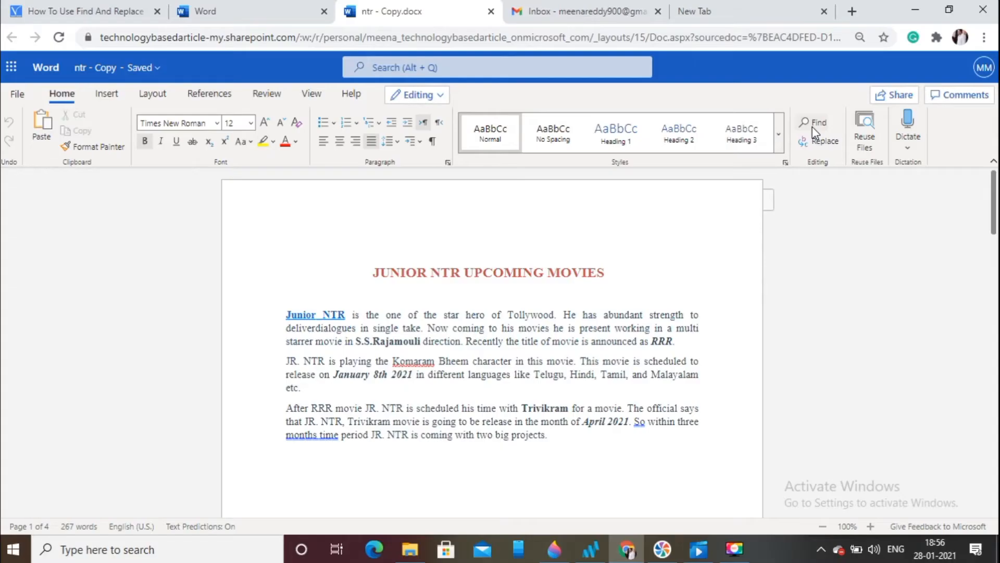
Step: Search the document for 'NTR' using Find, showing 13 matches
left_click(818, 122)
type("NTR")
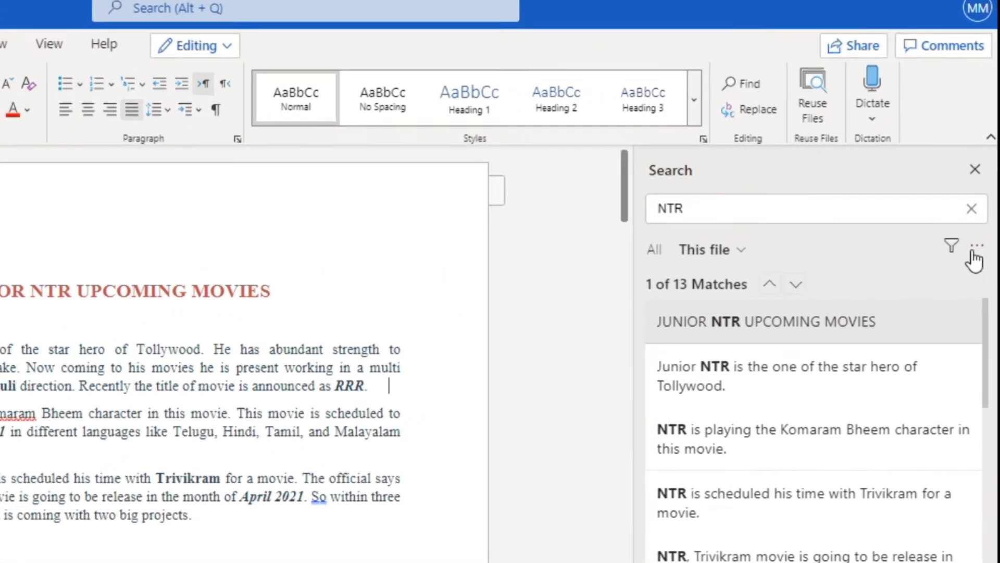
Step: Switch the 'NTR' search to Replace from the more-options menu
left_click(983, 241)
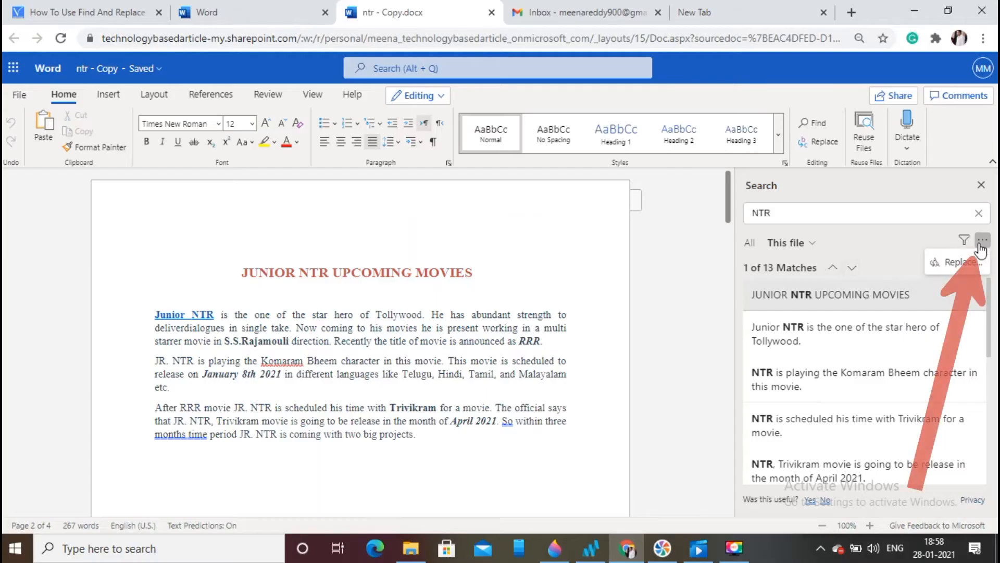
mouse_move(963, 267)
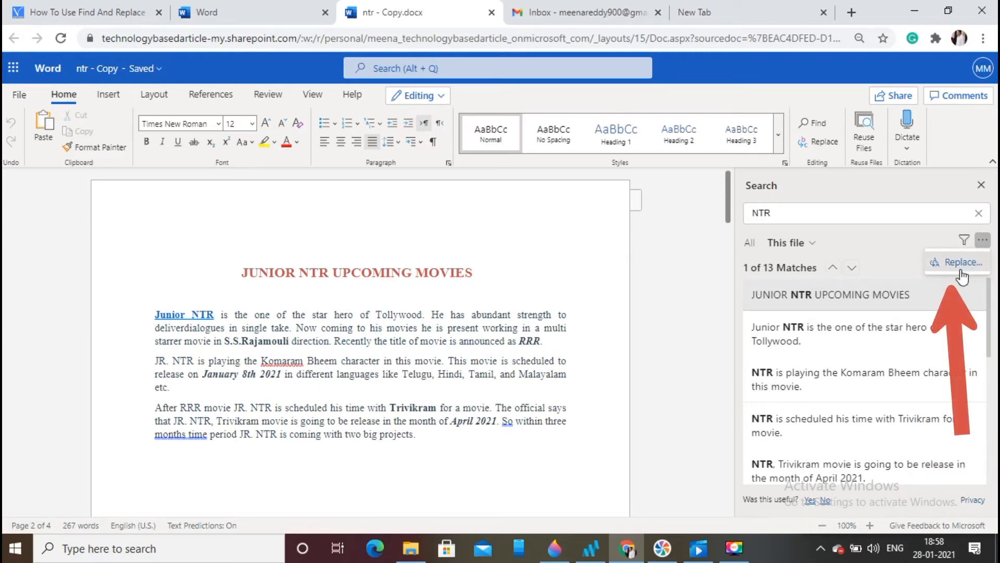
left_click(958, 261)
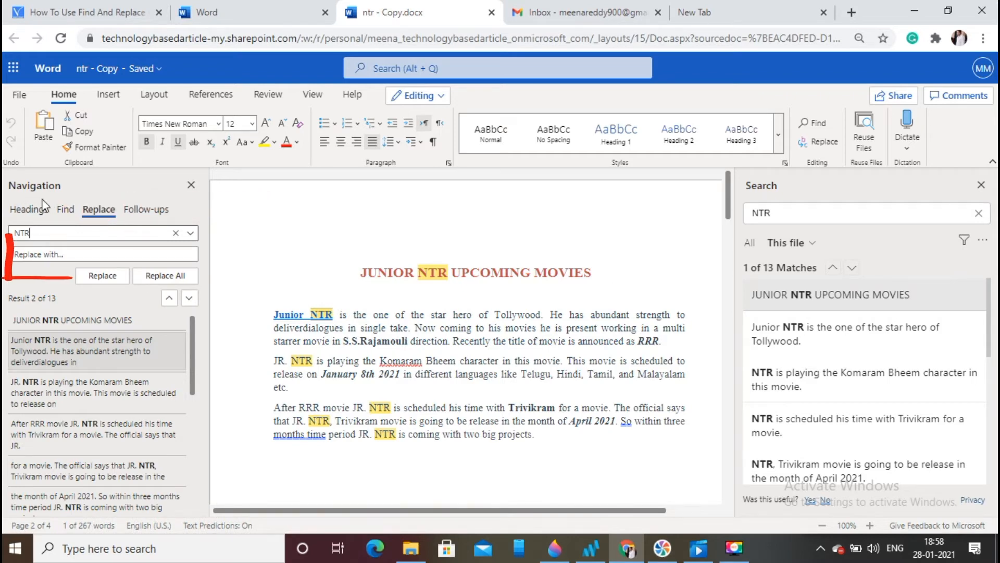
Step: Enter 'NANDAMURI TARAKA RAMA RAO' as the replacement and Replace All 13 matches
left_click(99, 254)
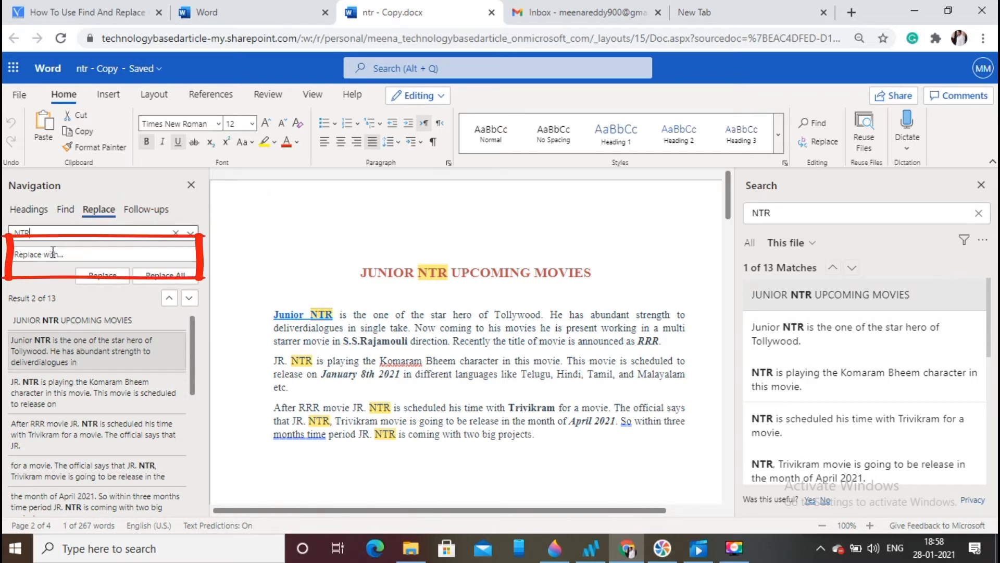
type("NANDAMURI TARAKA RAMA")
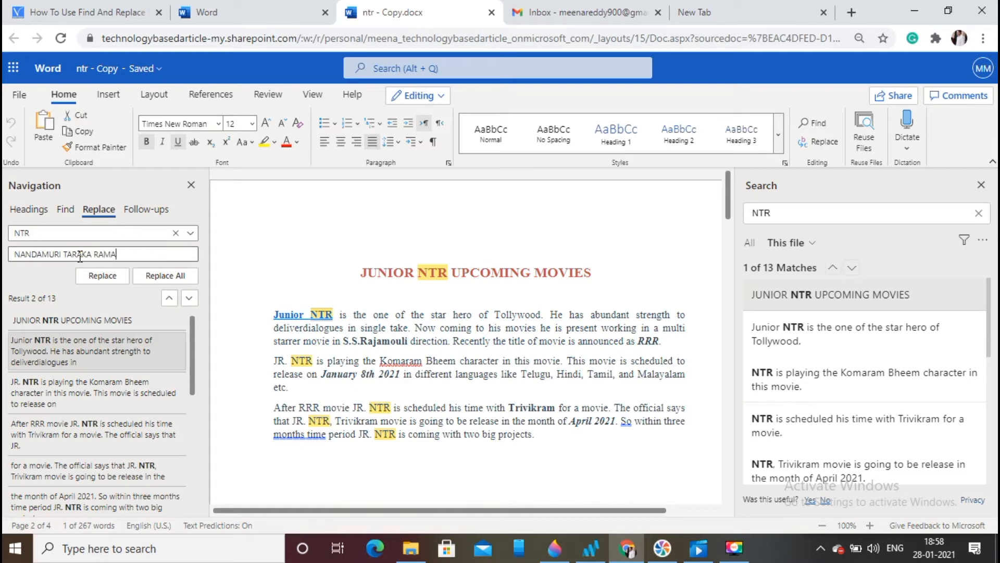
type("RAO")
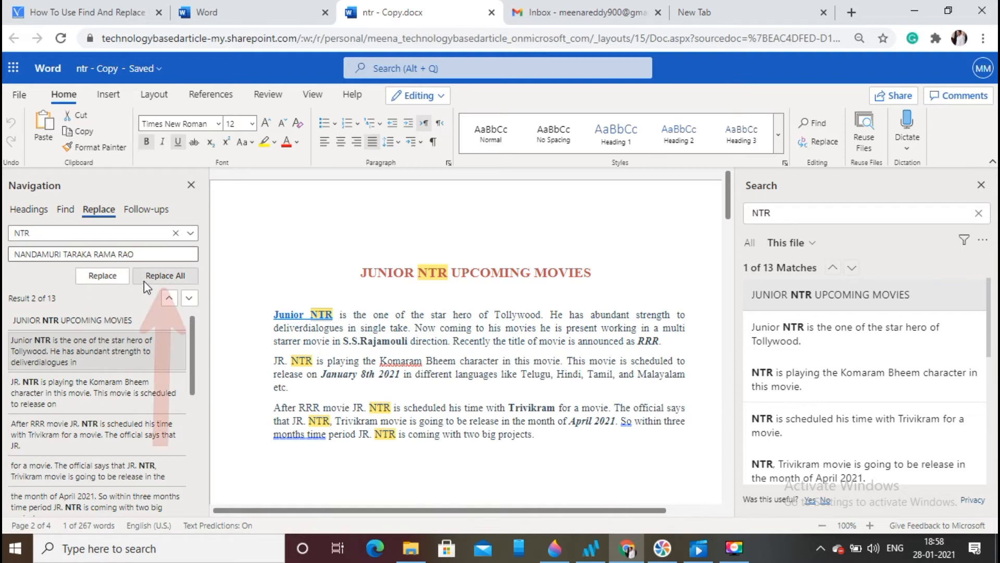
left_click(165, 275)
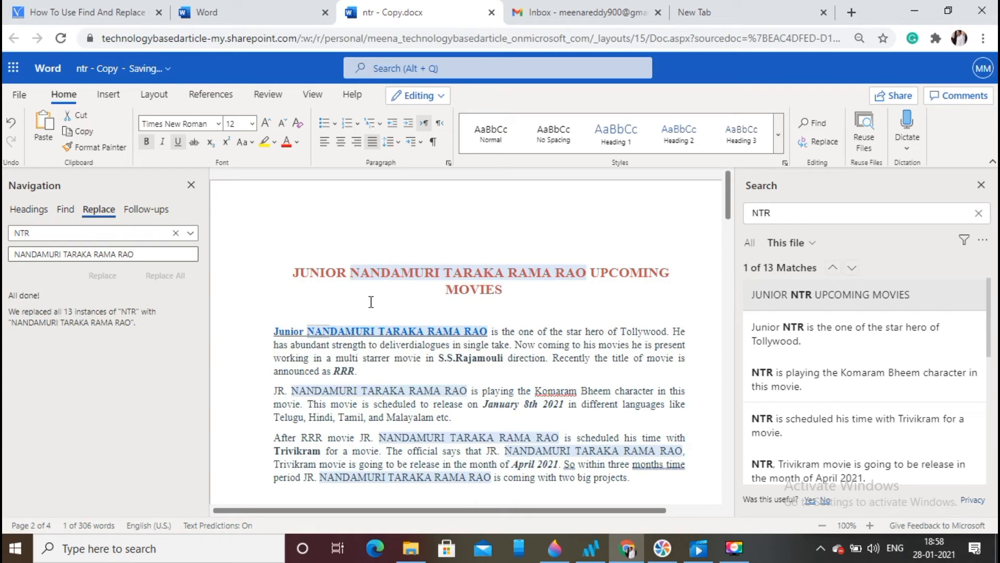
mouse_move(480, 458)
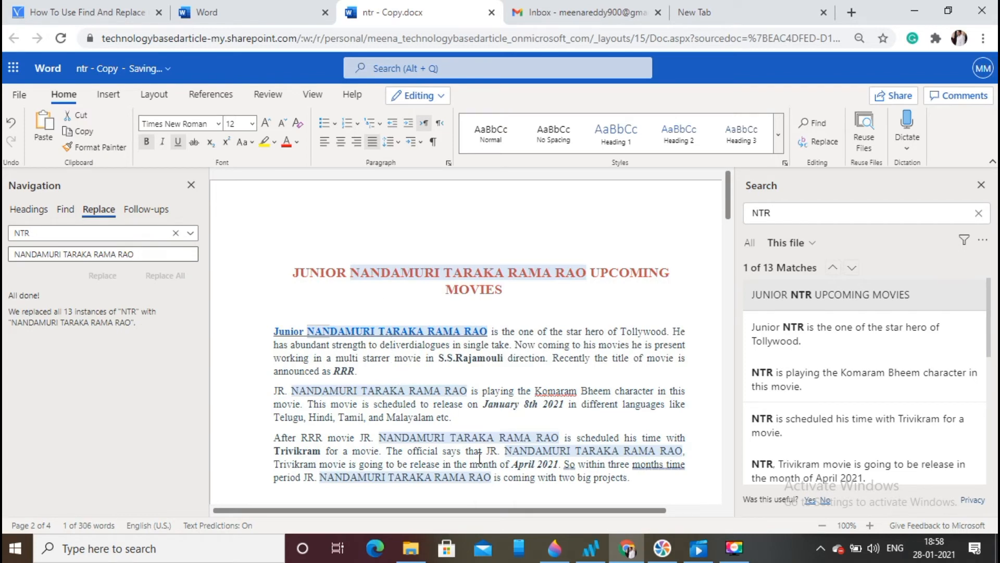